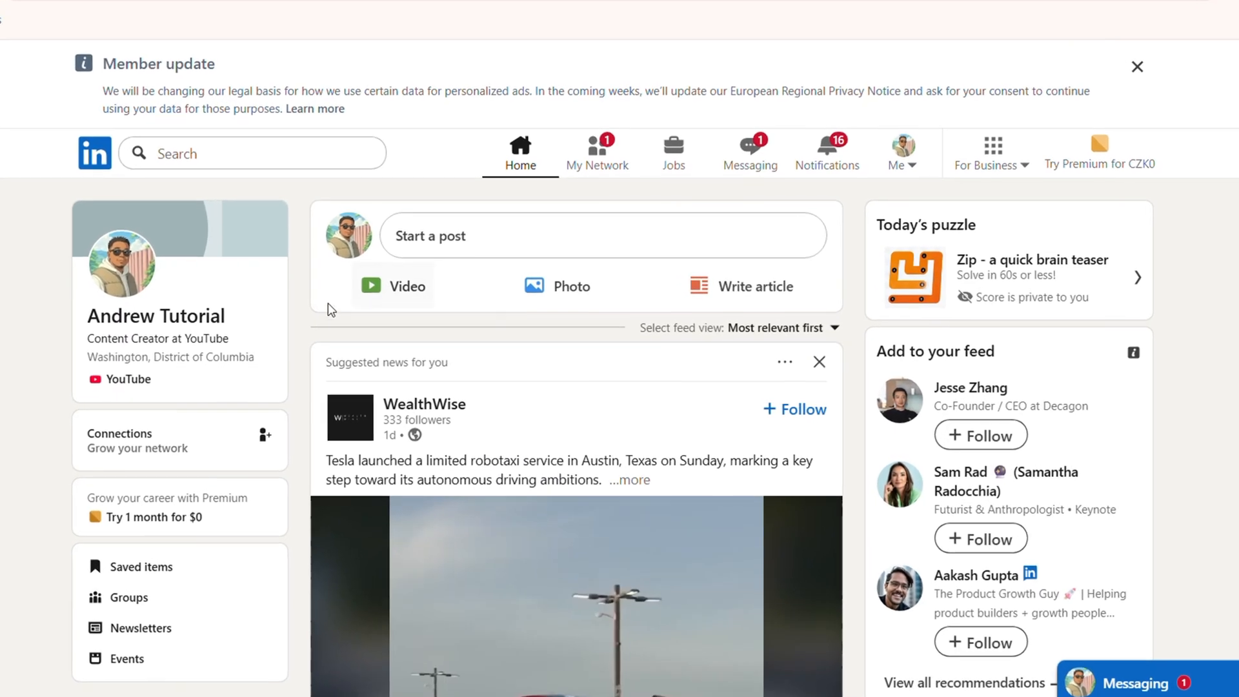
Step: Reach the profile's contact info and start editing it
scroll(down, 3)
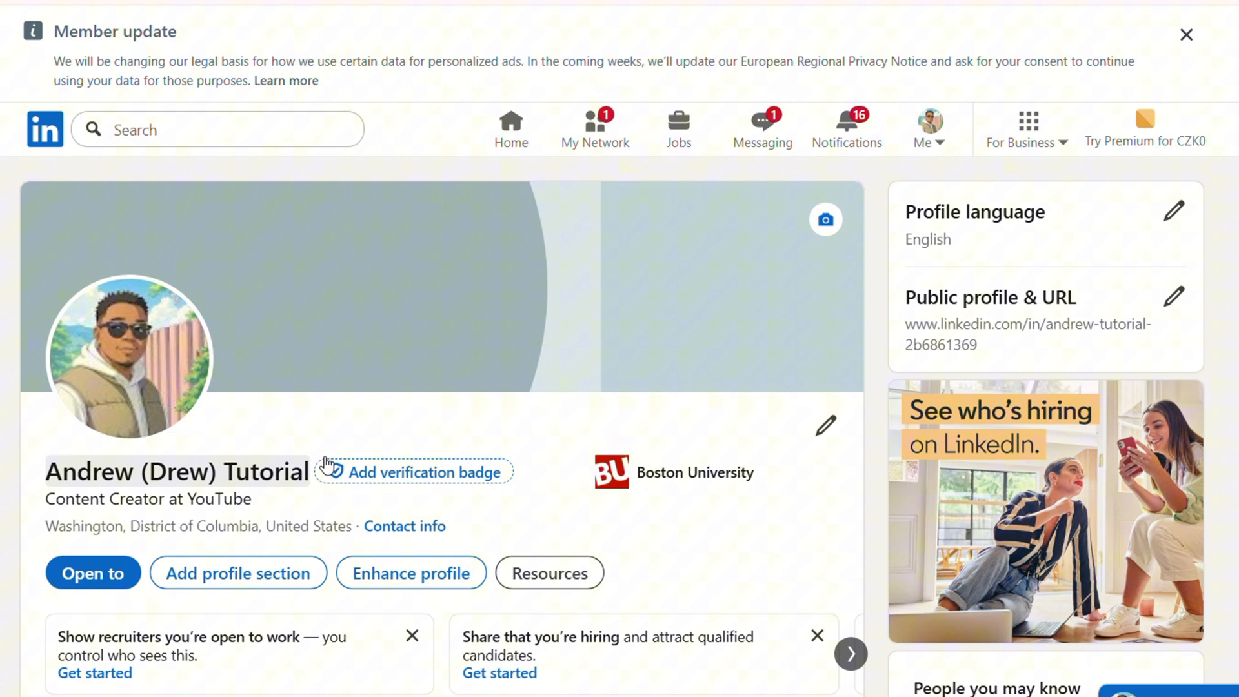
mouse_move(404, 527)
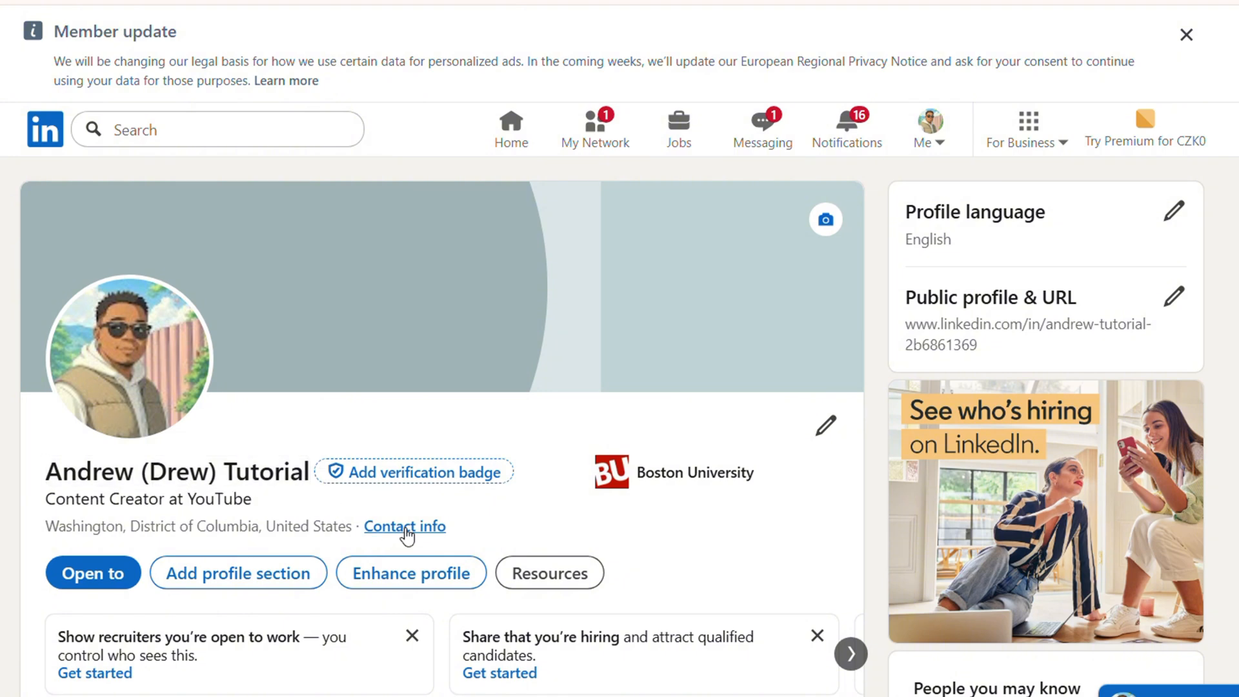
click(404, 527)
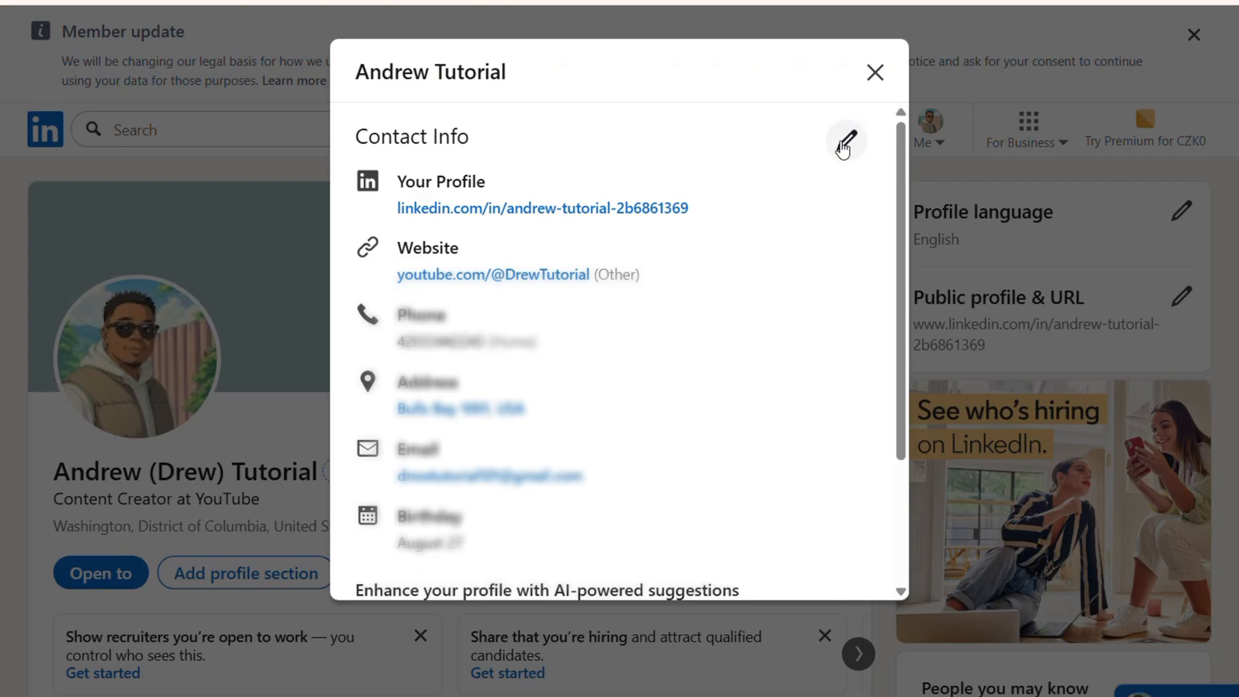
click(847, 141)
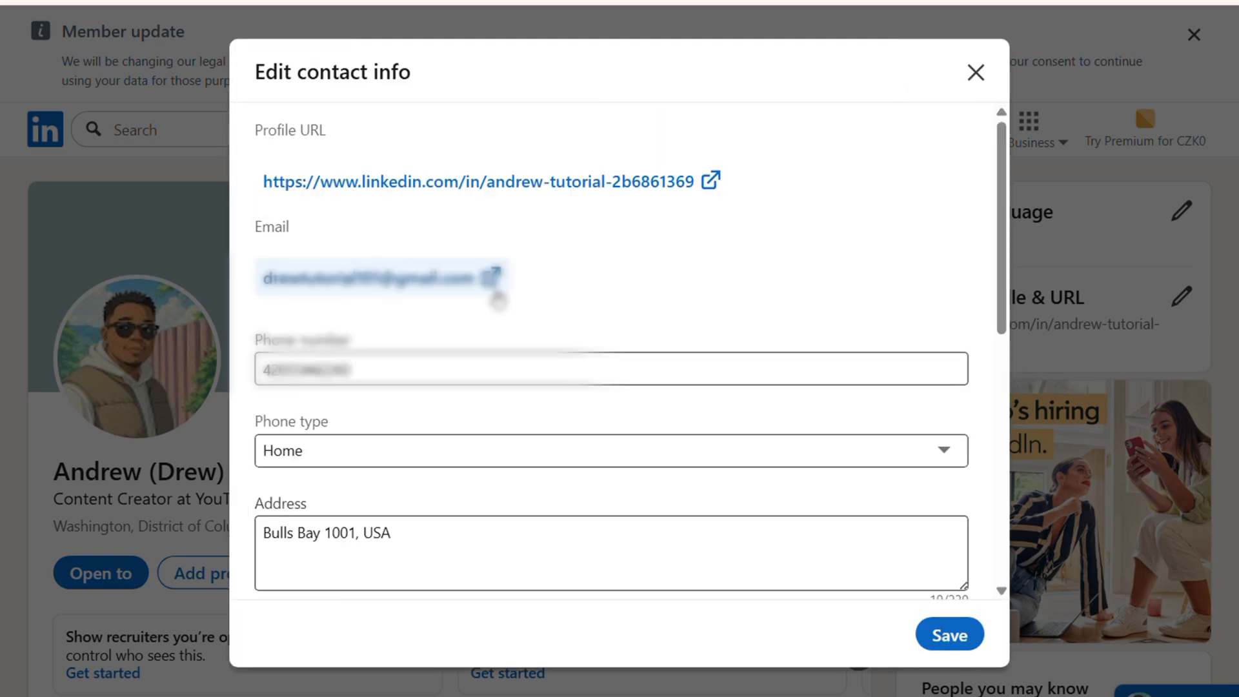
scroll(down, 3)
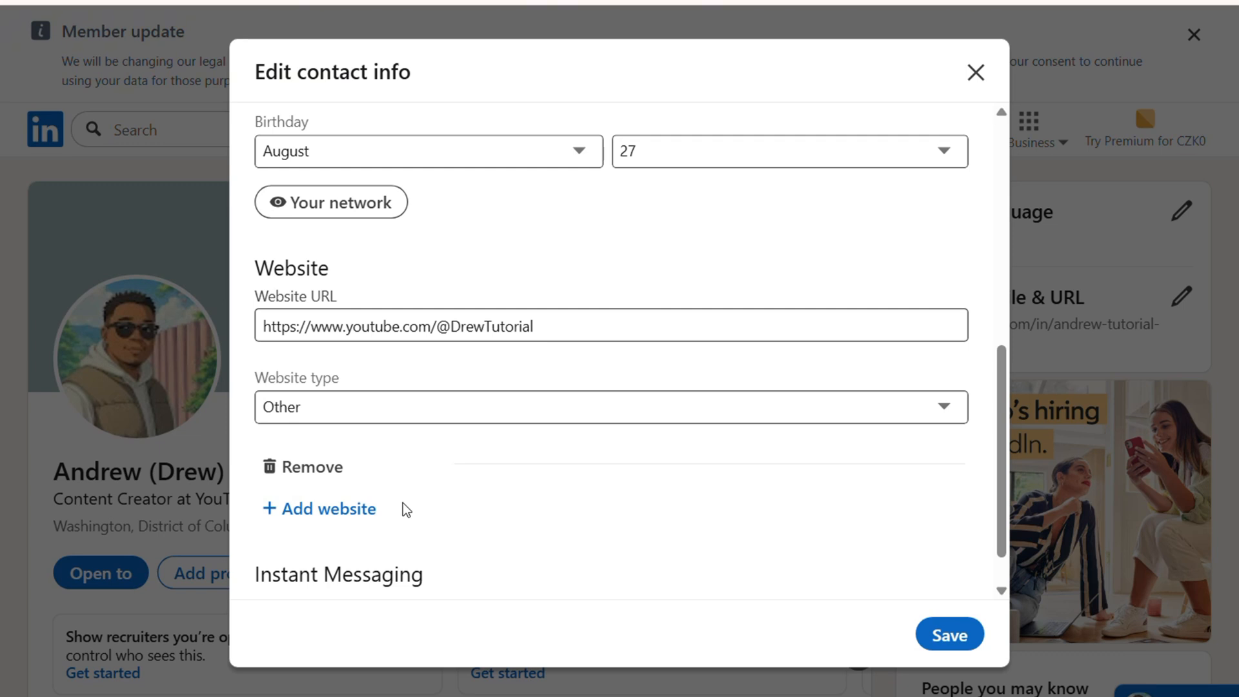
mouse_move(307, 538)
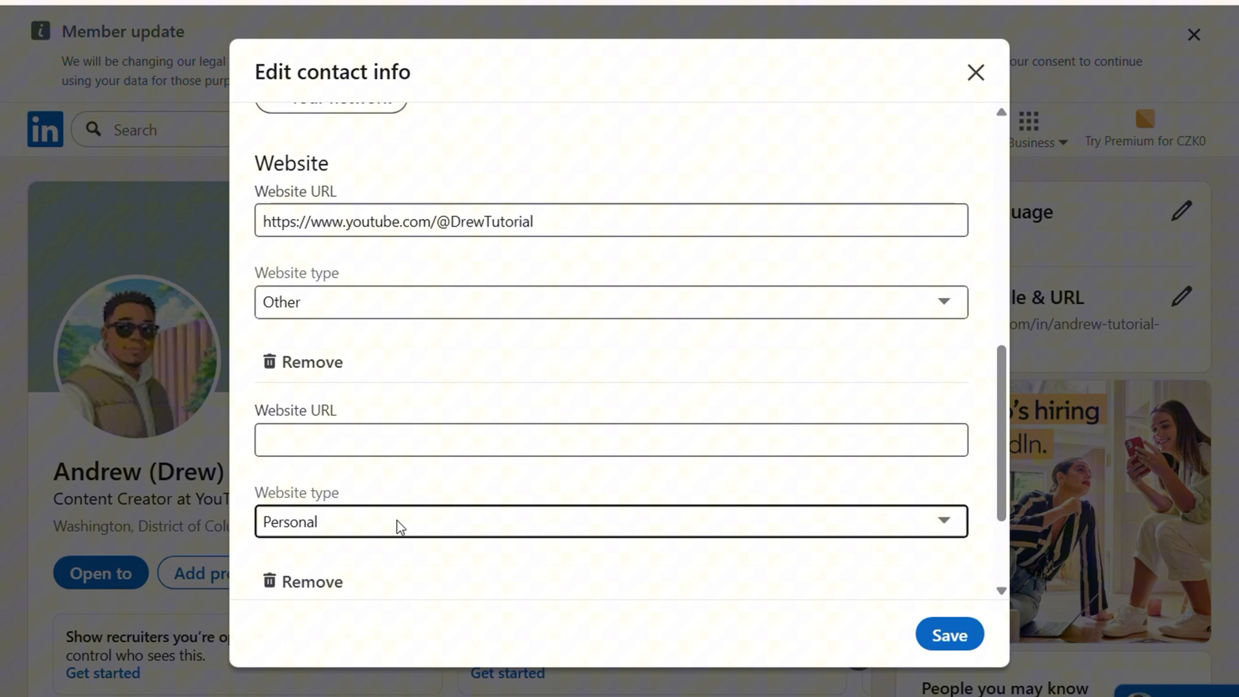
click(610, 440)
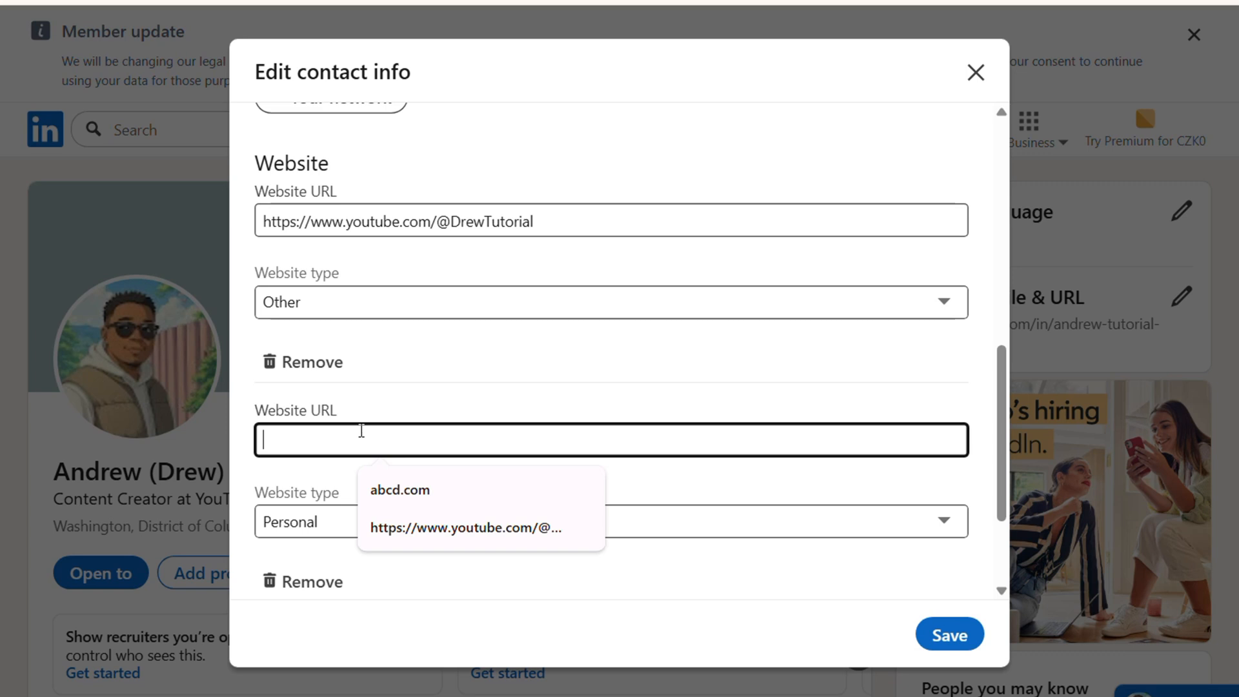
text(https://github.com/login)
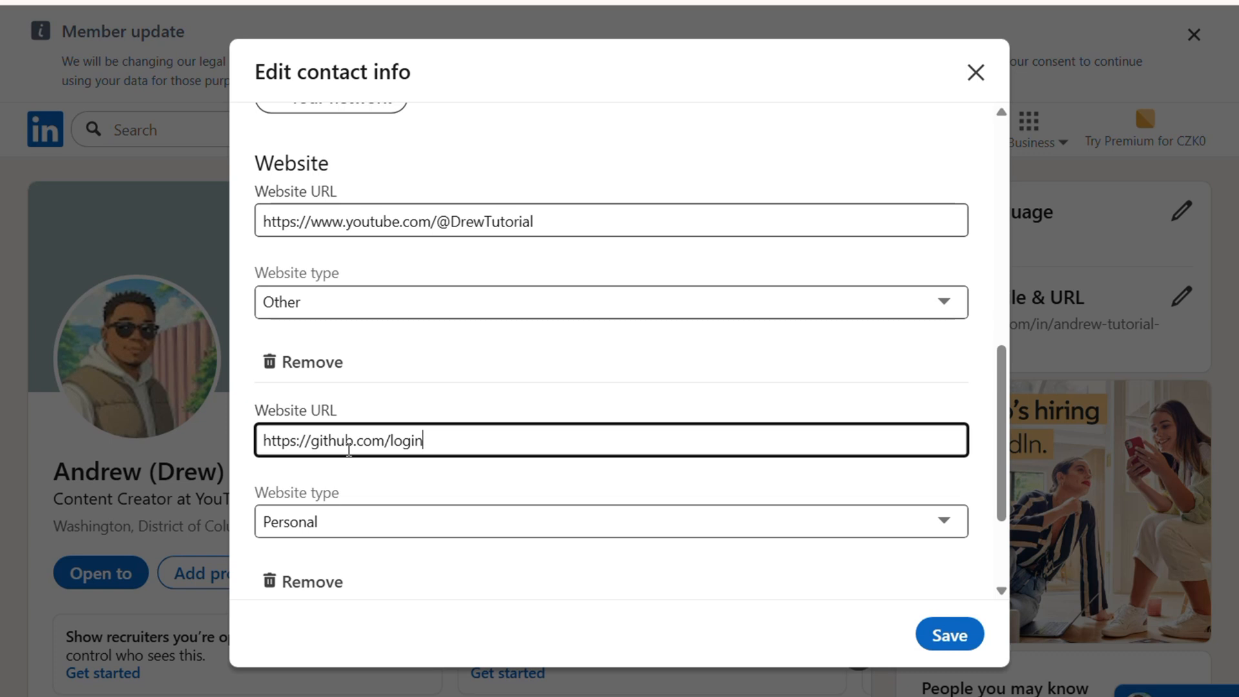
scroll(down, 3)
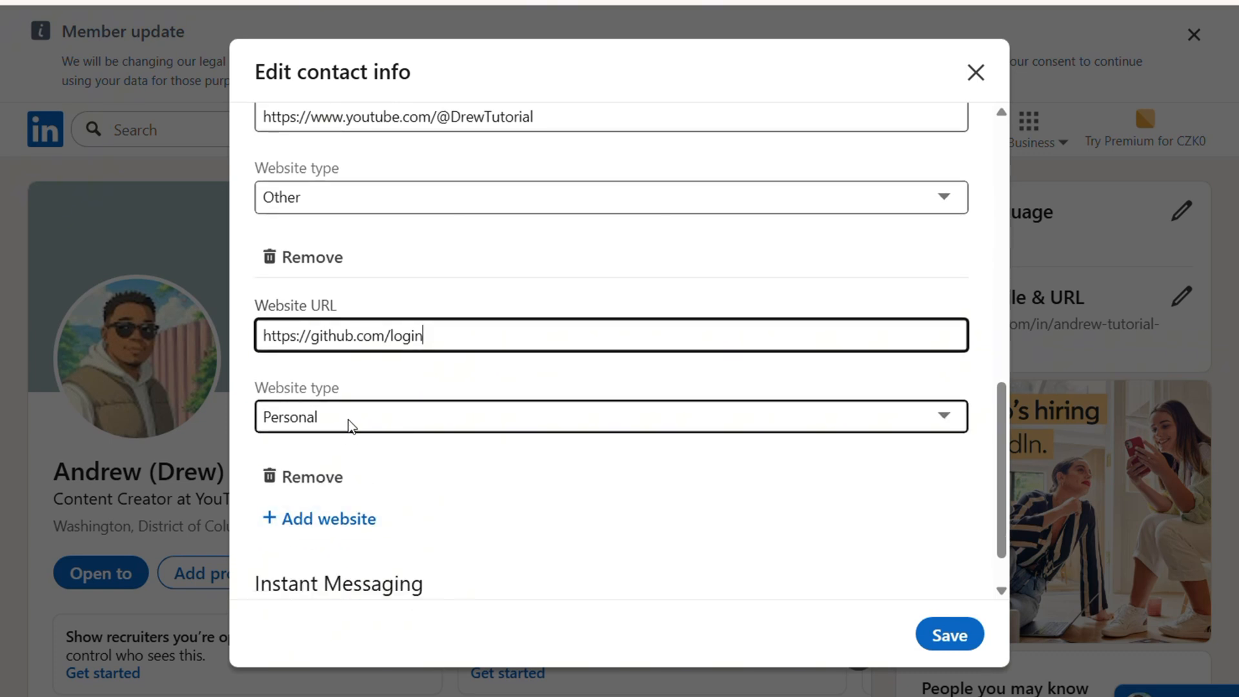
click(608, 417)
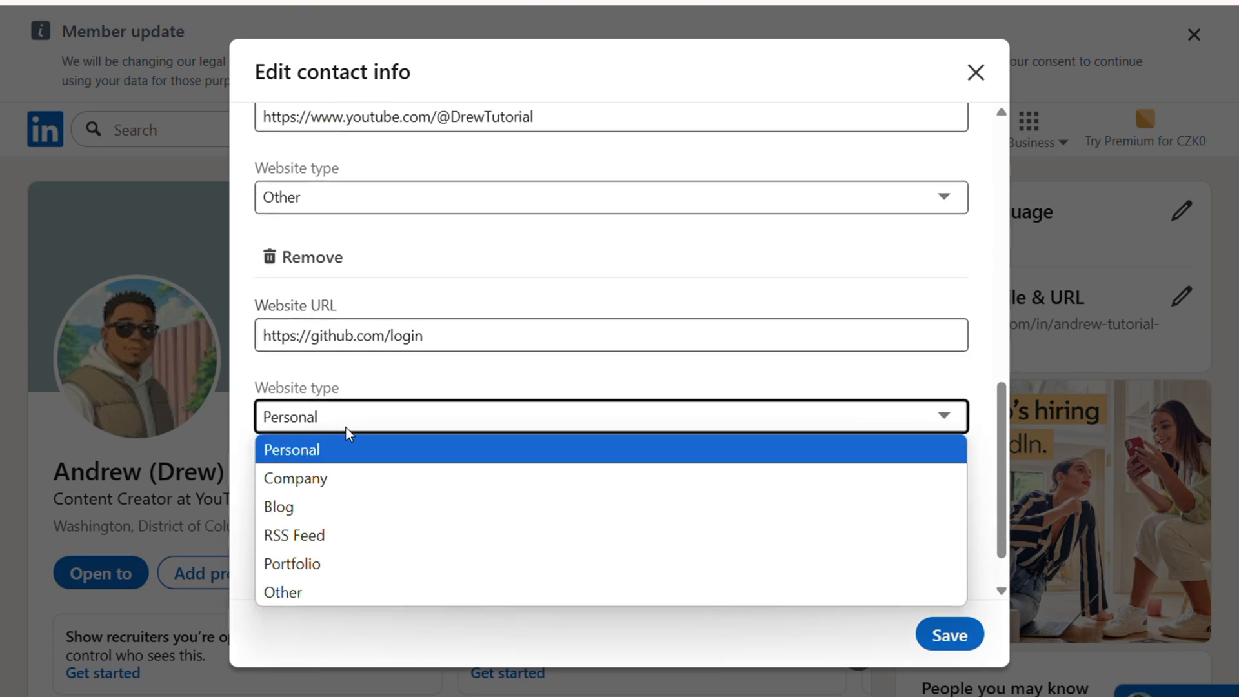
mouse_move(418, 549)
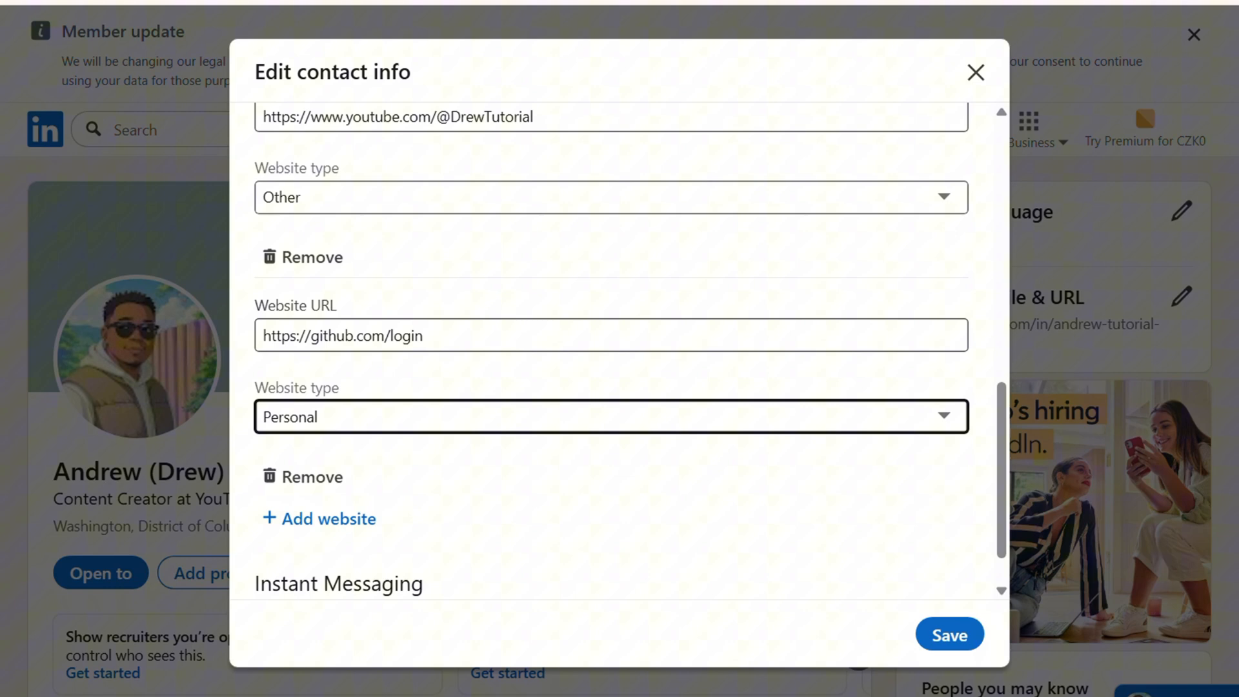
Step: Save the contact info changes and reload the profile page
click(947, 635)
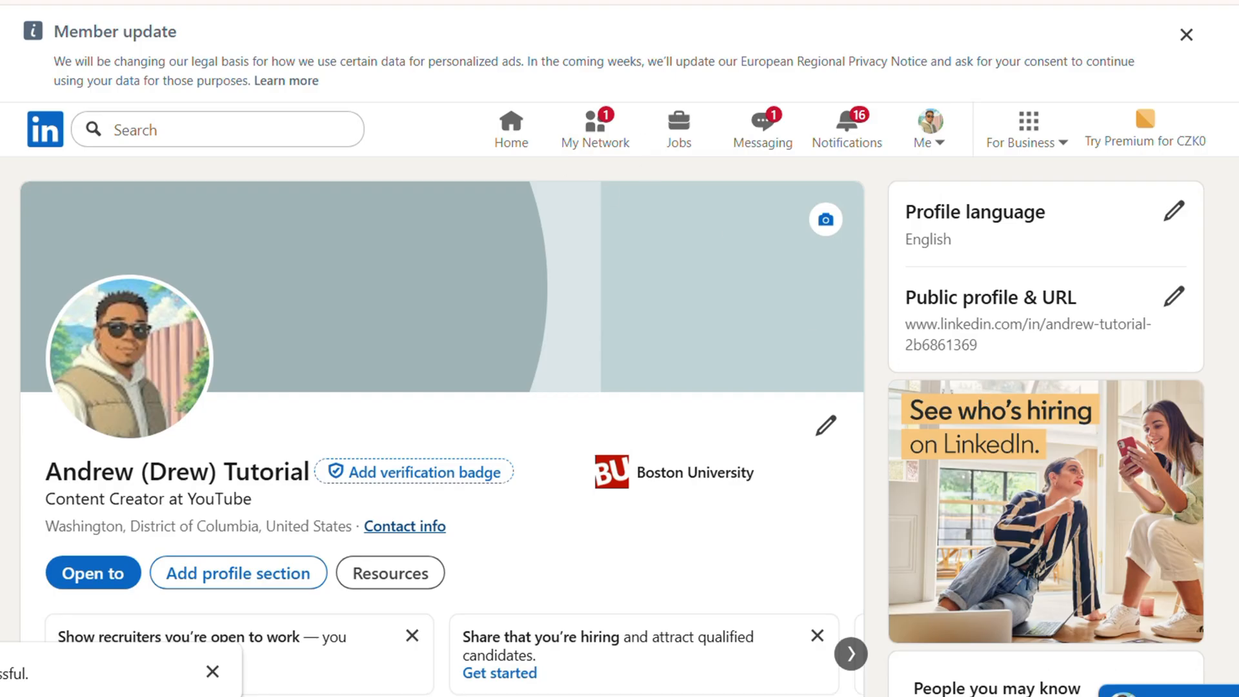
mouse_move(516, 167)
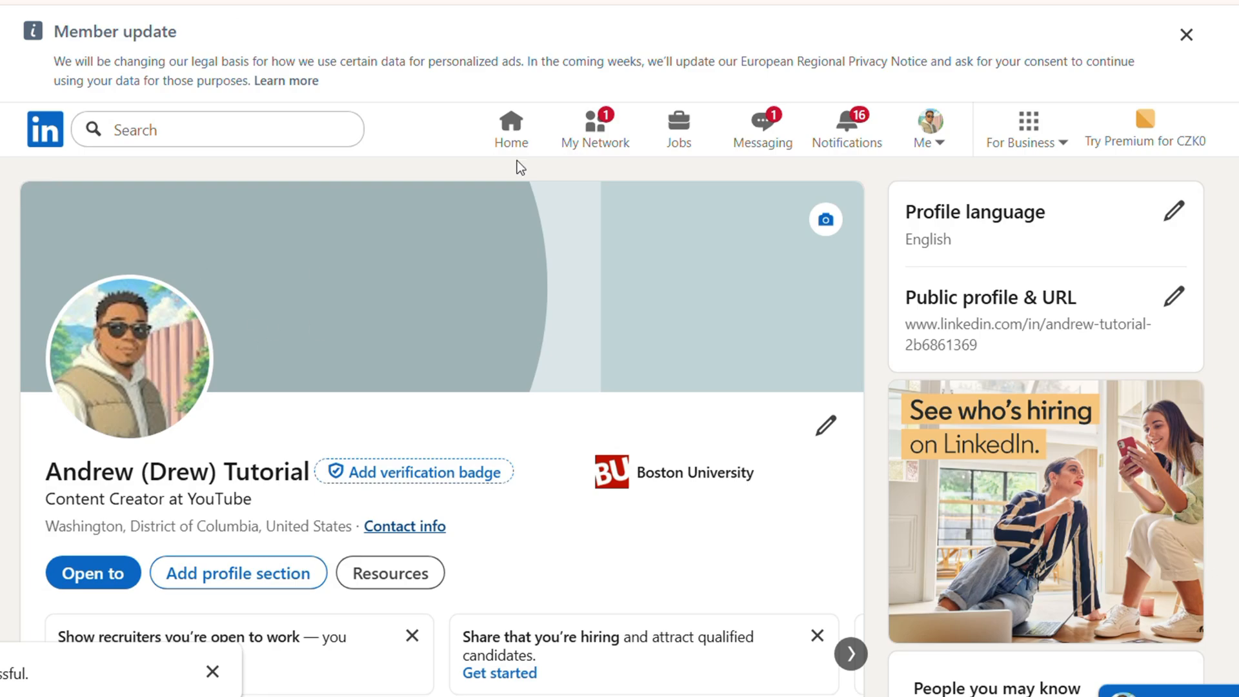
click(1185, 35)
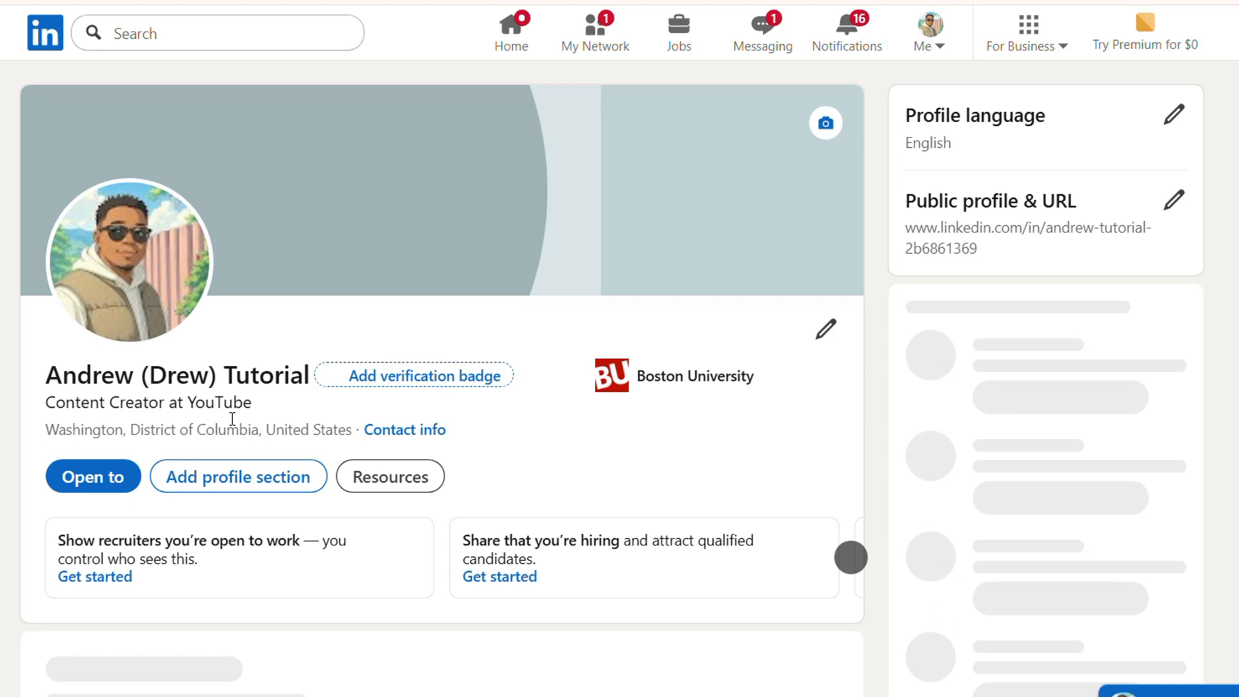
scroll(down, 3)
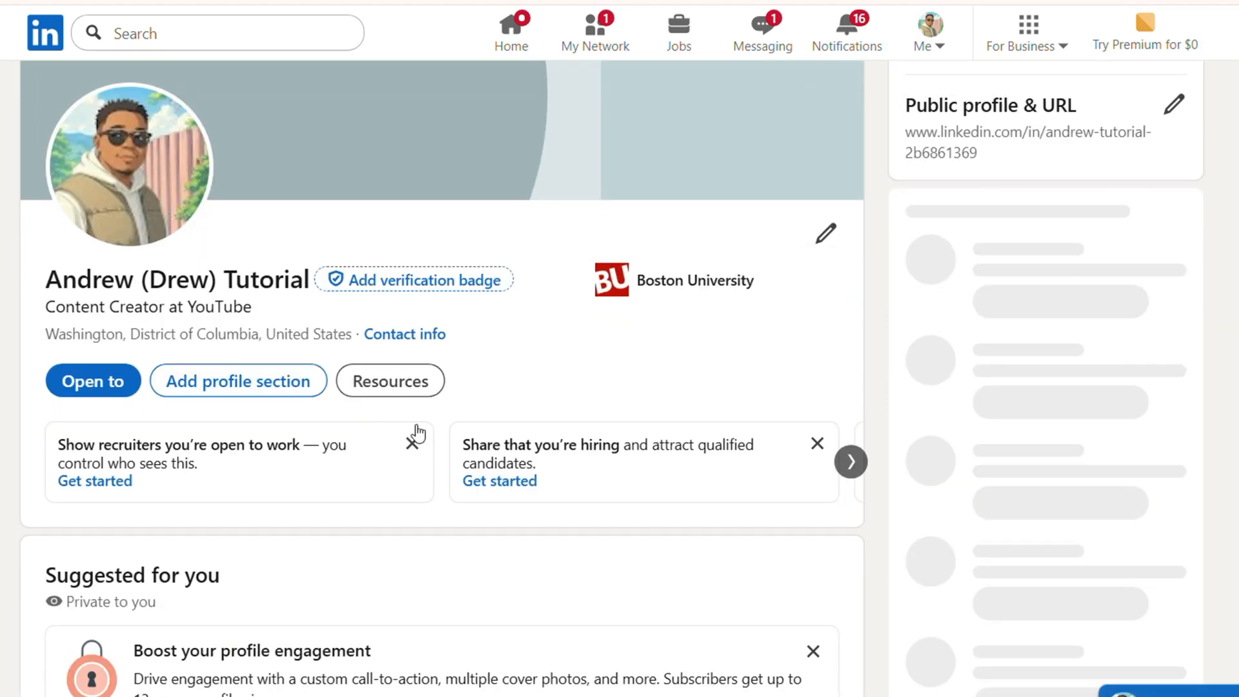
Step: Verify github.com/login (Personal) appears beside the YouTube link, then dismiss the overlay
click(404, 333)
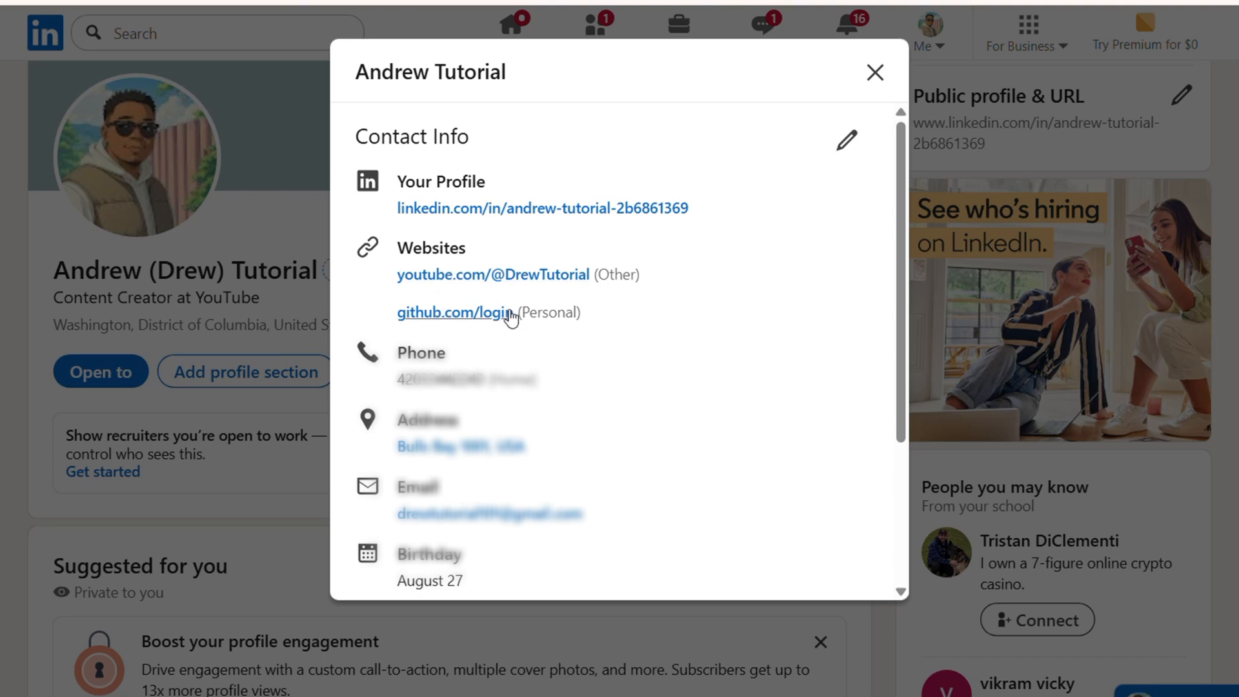
mouse_move(629, 325)
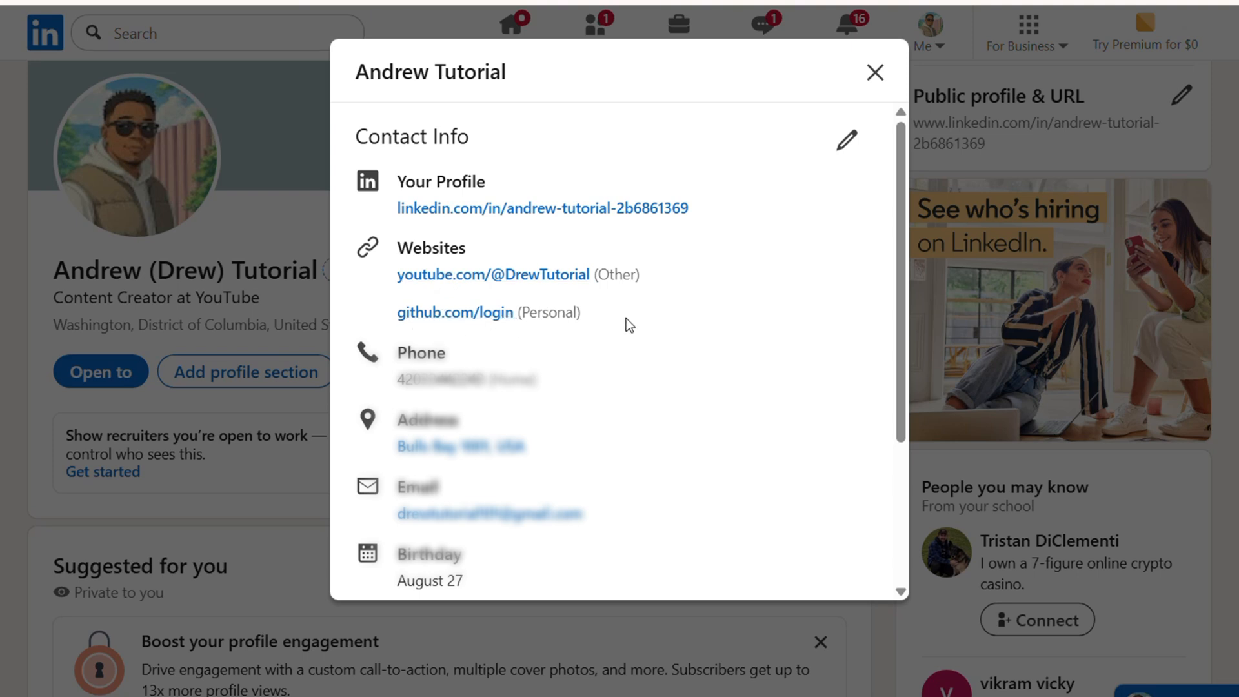
mouse_move(559, 310)
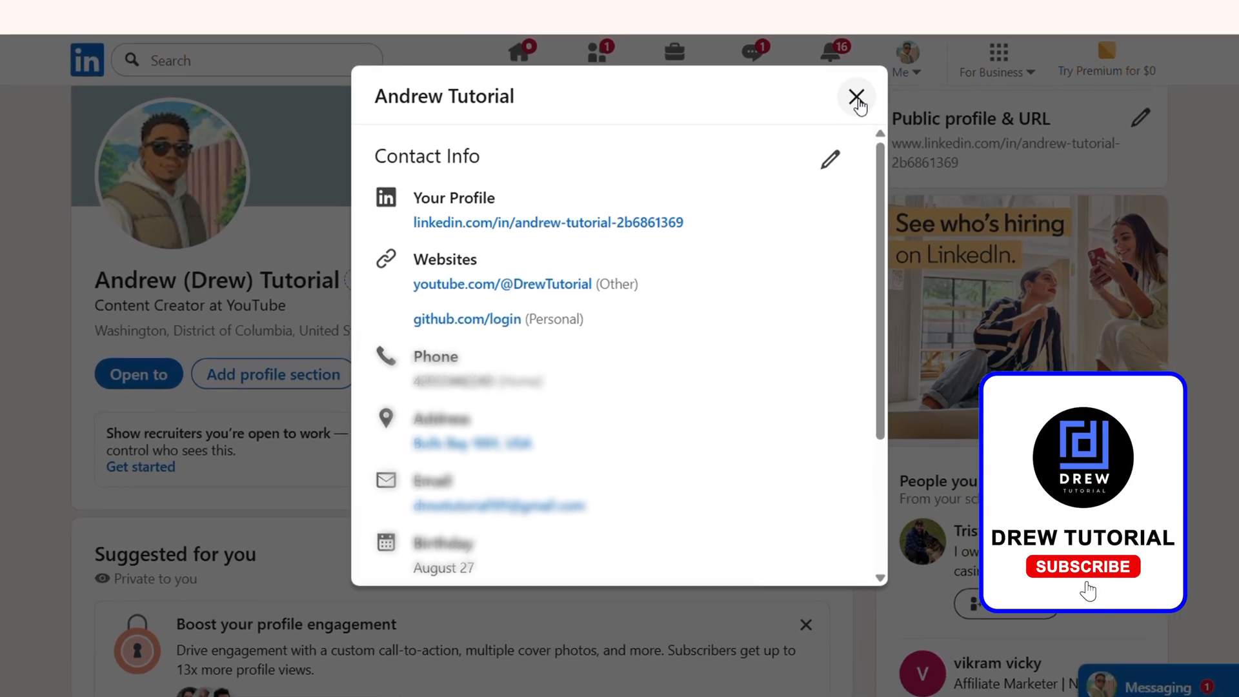
click(1082, 567)
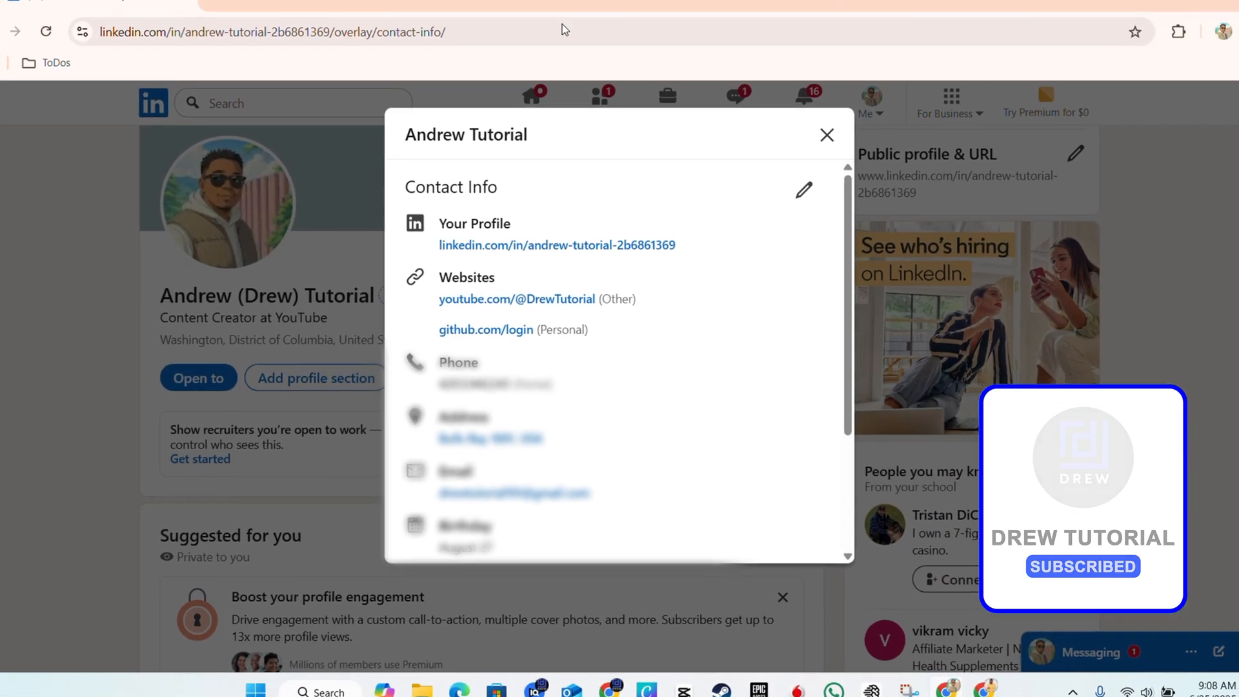